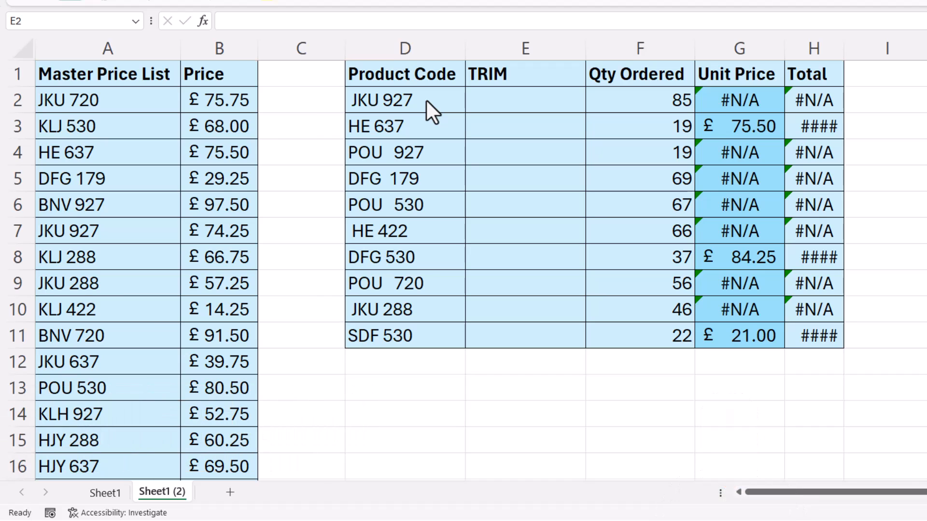
- Inspect the padded product codes and the G2 price lookup, then start a formula in E2
click(524, 100)
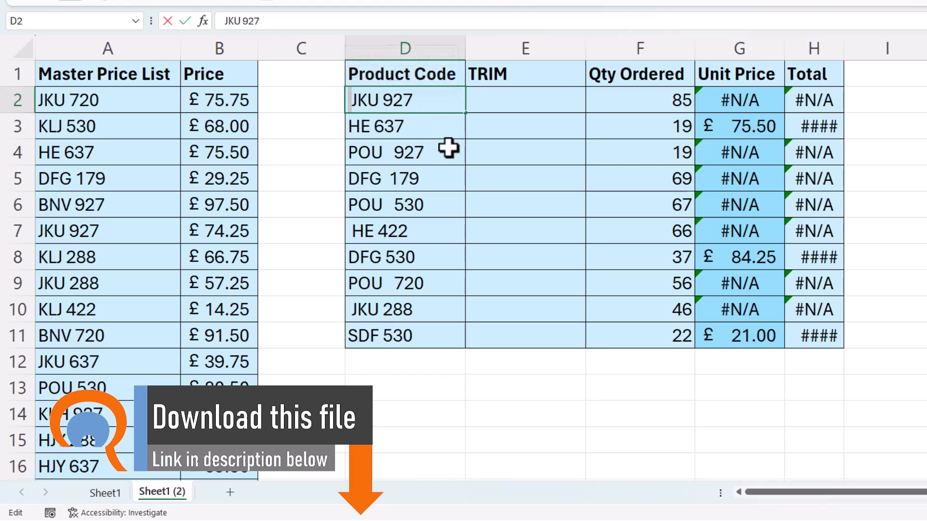
click(388, 152)
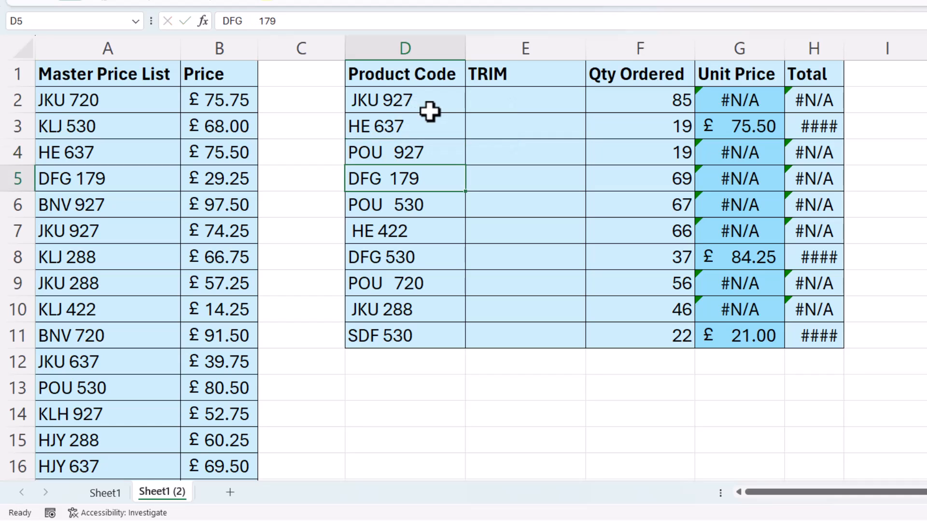
mouse_move(404, 282)
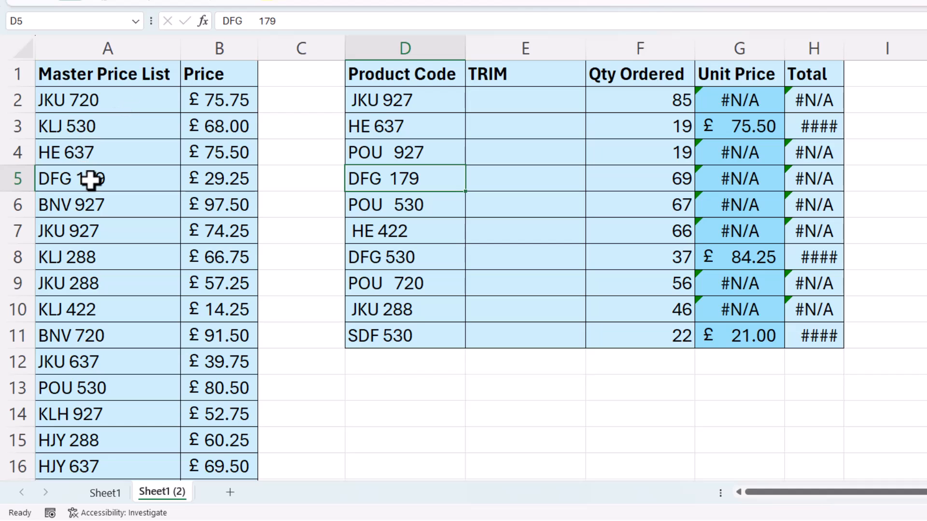
click(737, 100)
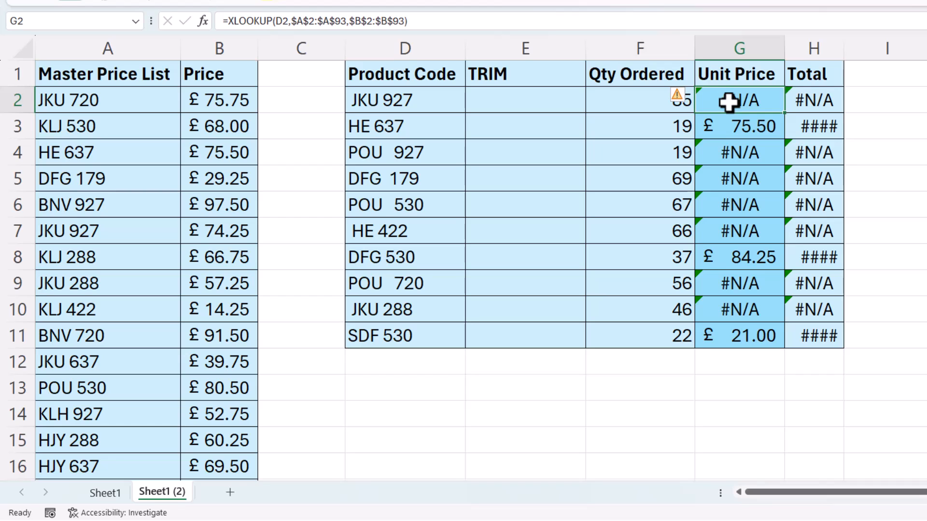
click(739, 125)
text(=)
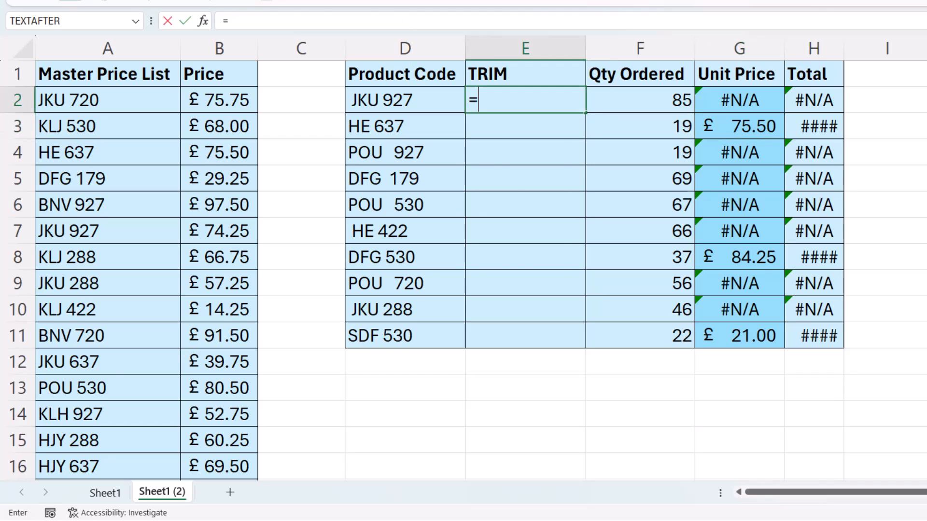
- Enter =TRIM(D2) in E2 so it returns the cleaned code JKU 927
text(TRIM)
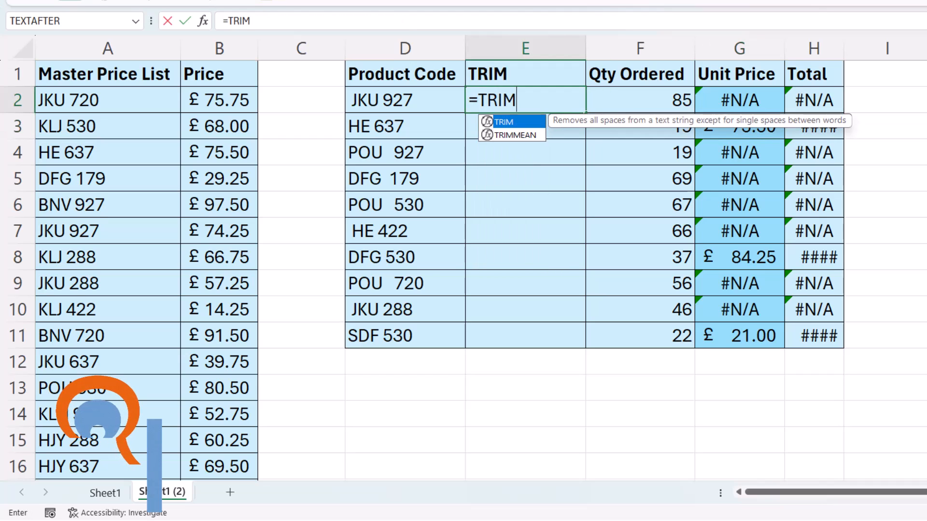
text(()
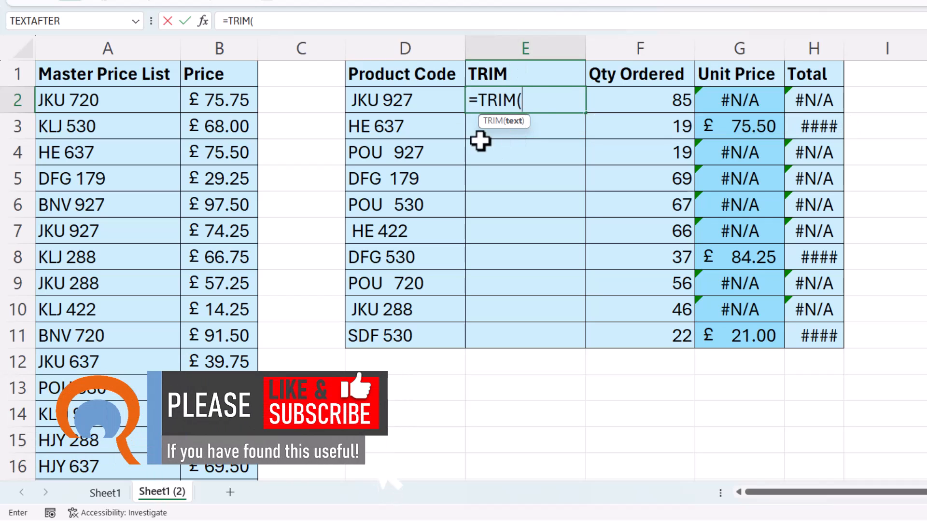
click(405, 100)
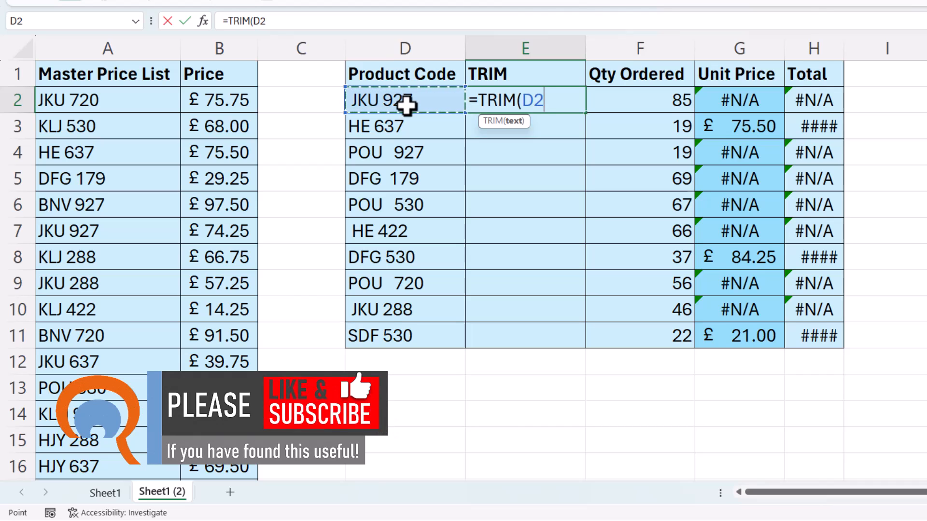
text())
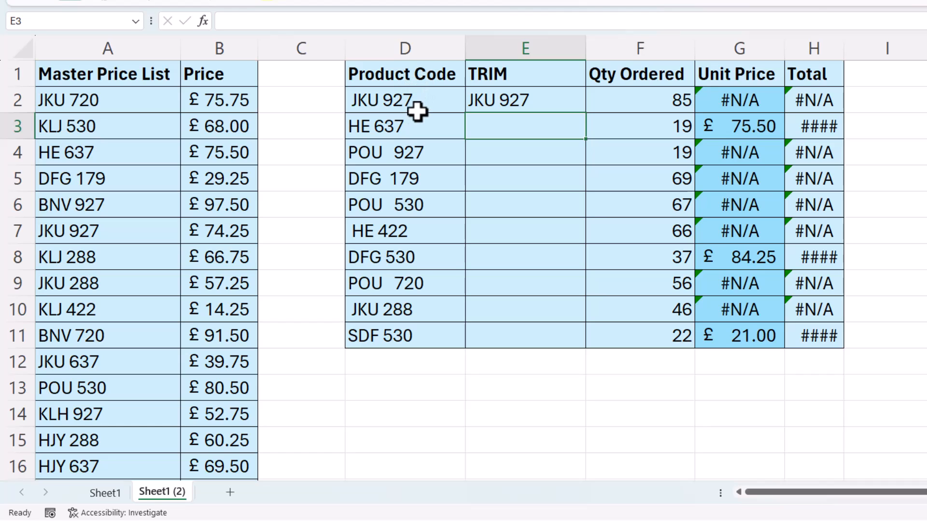
click(523, 99)
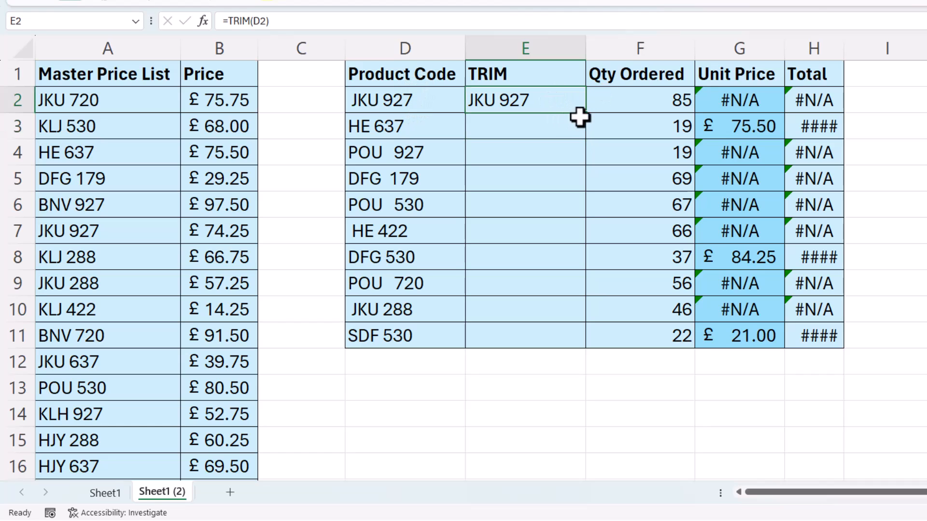
mouse_move(588, 117)
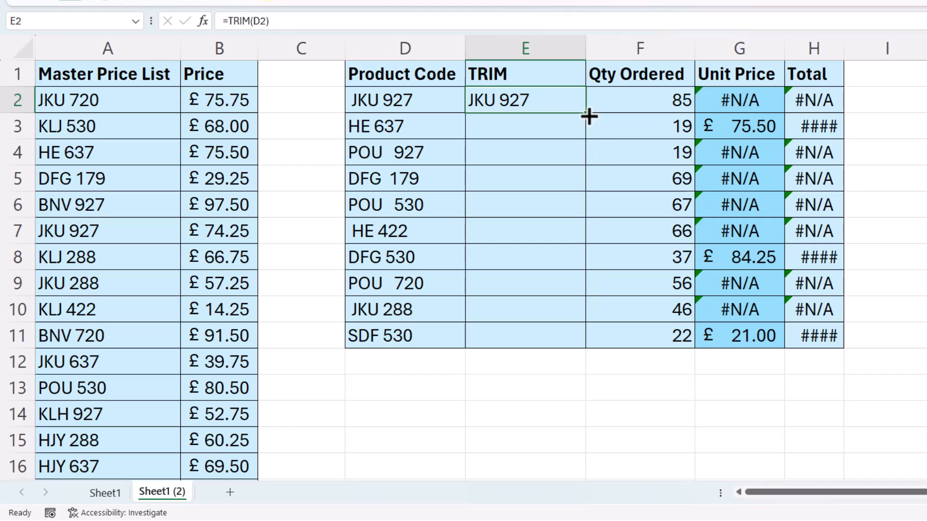
- Fill the TRIM formula from E2 down to E11
drag(585, 99, 585, 335)
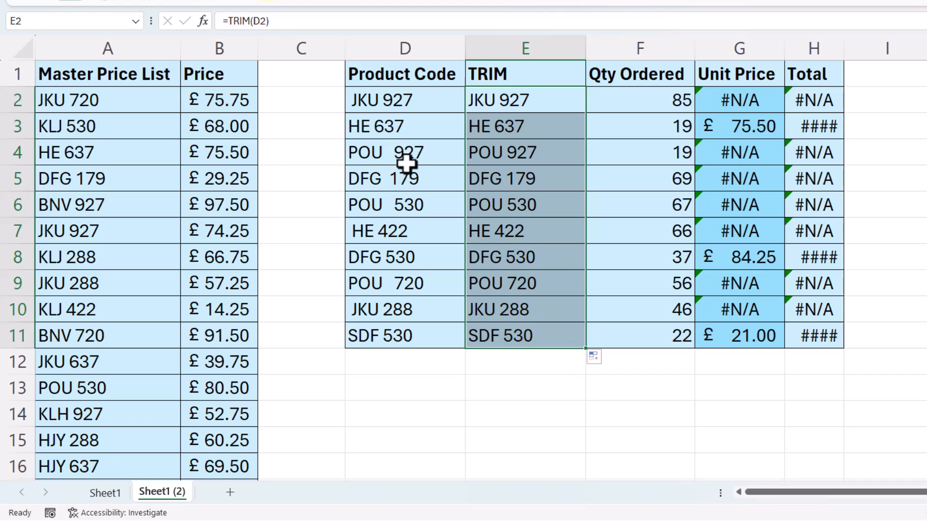
mouse_move(763, 102)
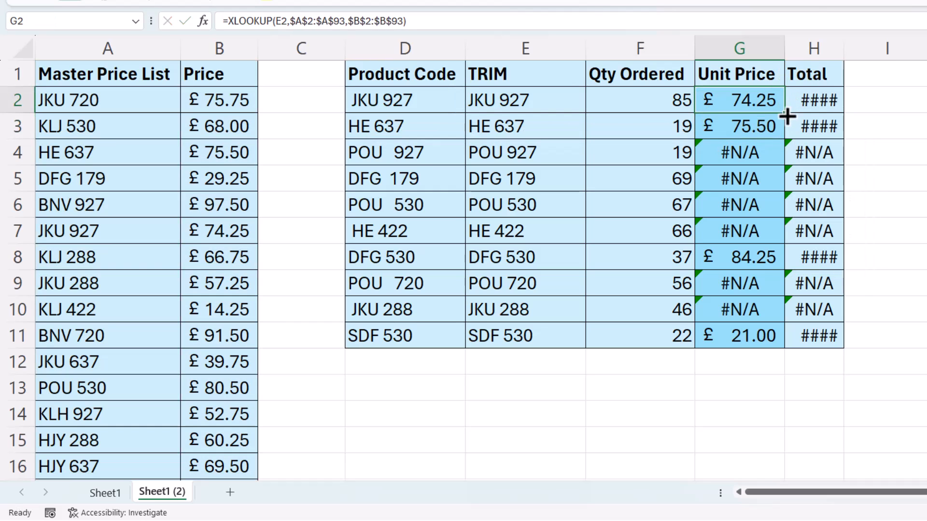
- Fill the XLOOKUP from G2 down to G11, then begin wrapping E2's TRIM in CLEAN
drag(786, 116, 786, 336)
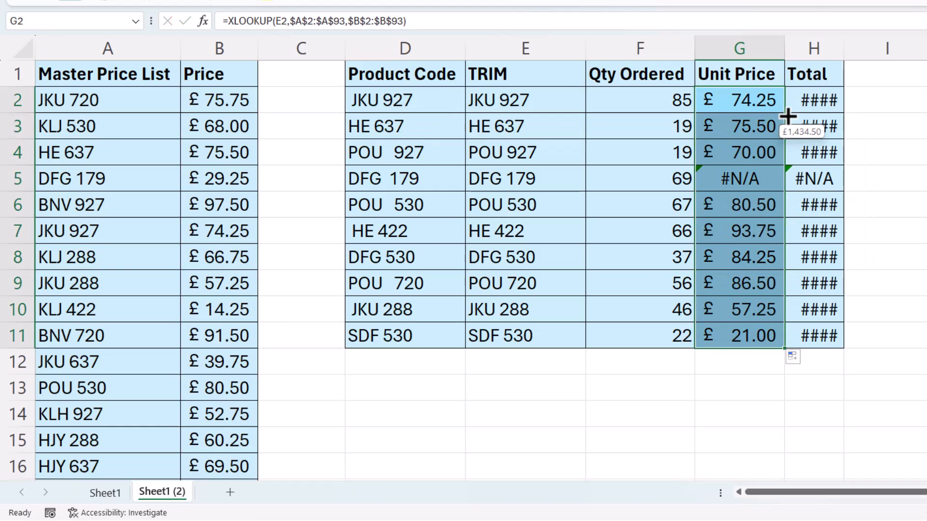
mouse_move(501, 179)
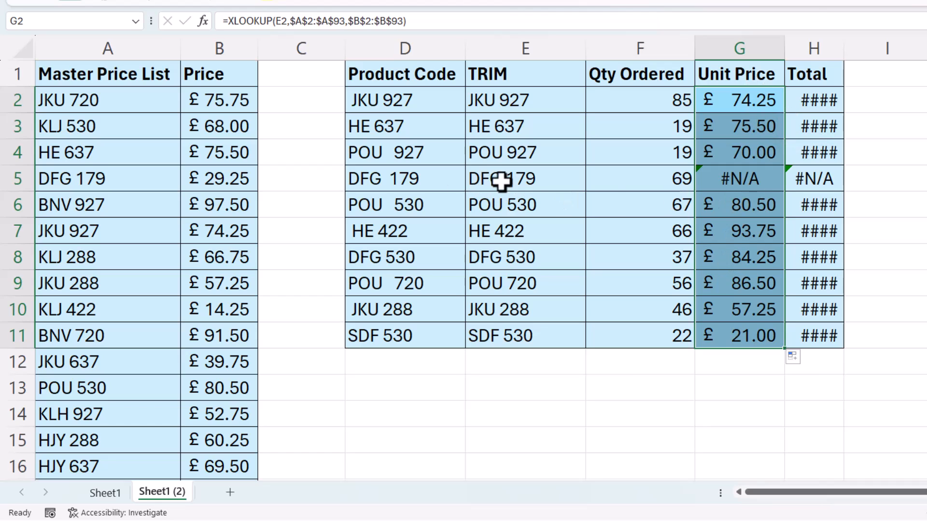
mouse_move(516, 179)
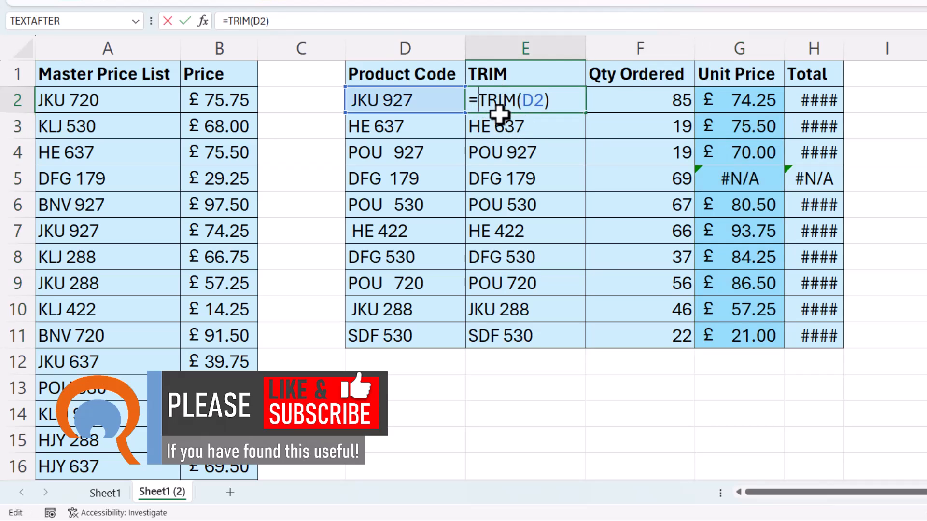
text(CLEAN)
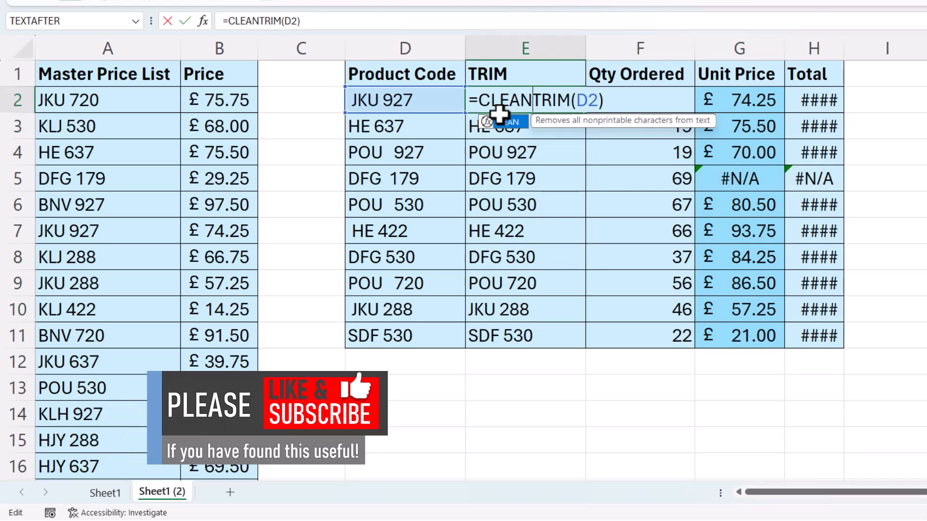